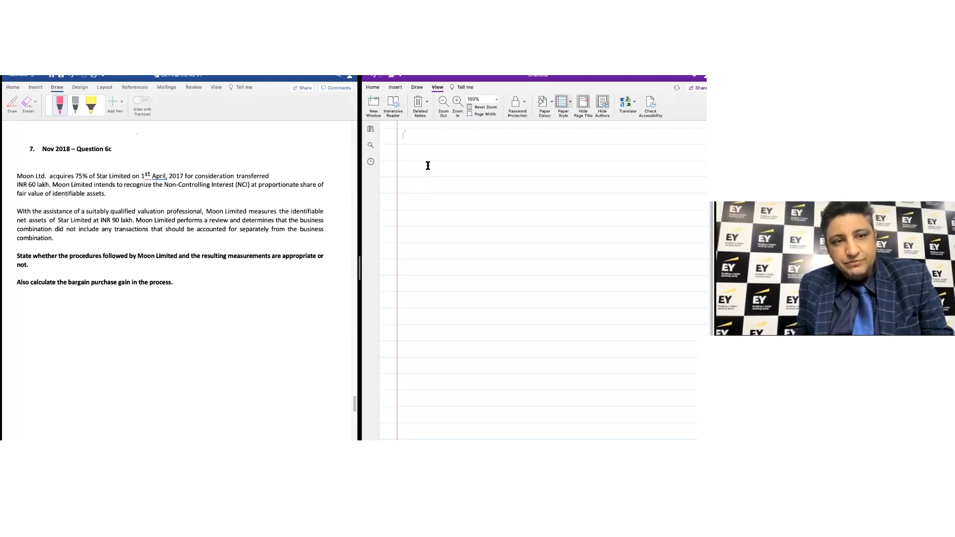
# Step: Handwrite '4 marks' in red ink beside the Nov 2018 Question 6c heading and underline it
pyautogui.click(418, 87)
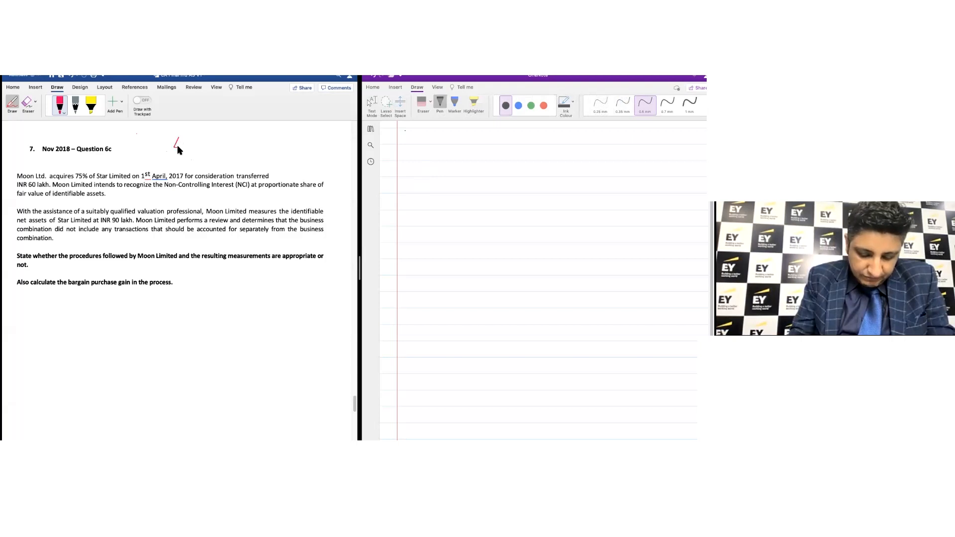
pyautogui.moveTo(173, 143); pyautogui.dragTo(228, 143)
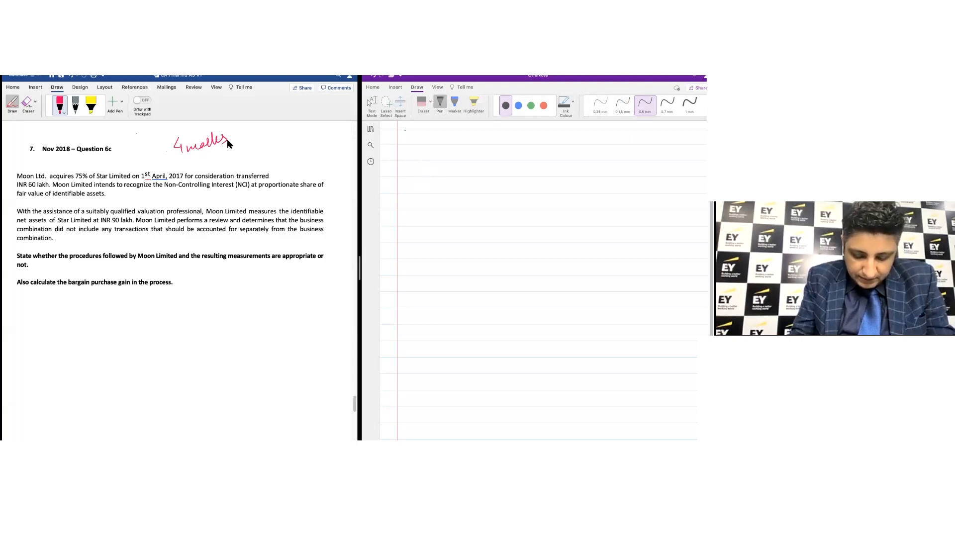
pyautogui.moveTo(174, 156); pyautogui.dragTo(228, 152)
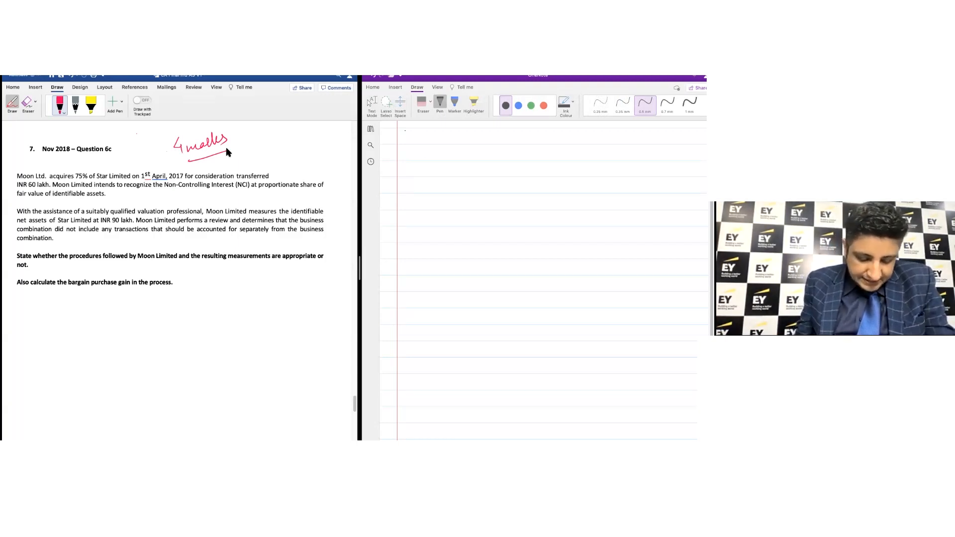
pyautogui.moveTo(75, 184)
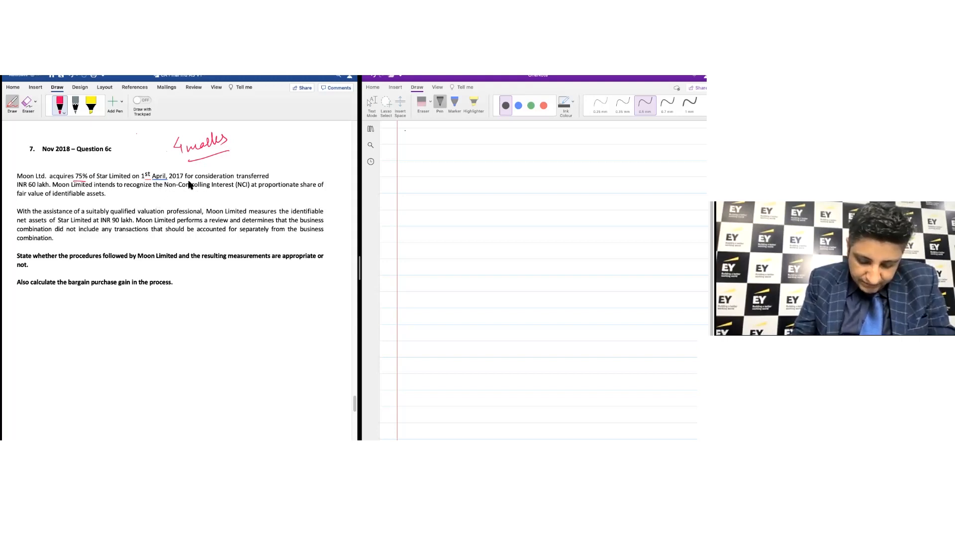
pyautogui.moveTo(237, 185)
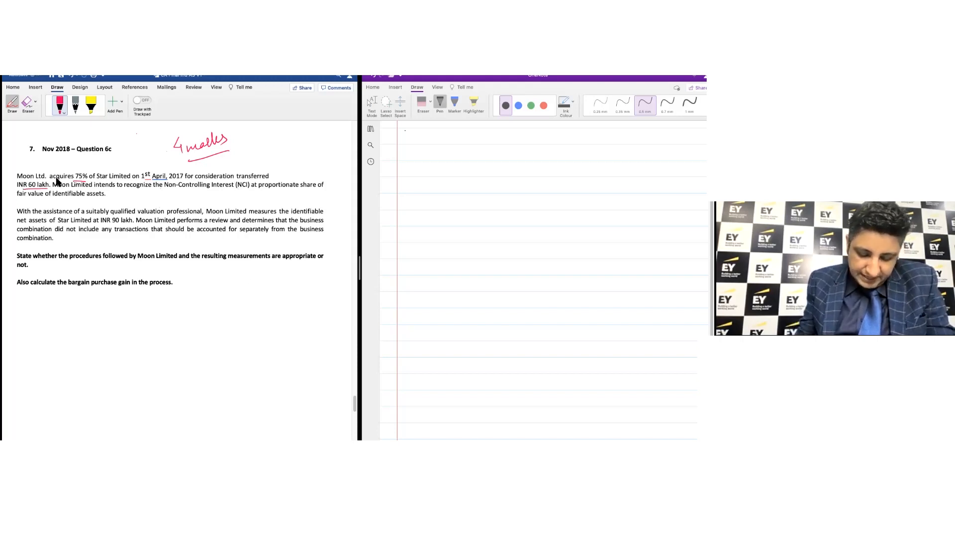
pyautogui.moveTo(228, 197)
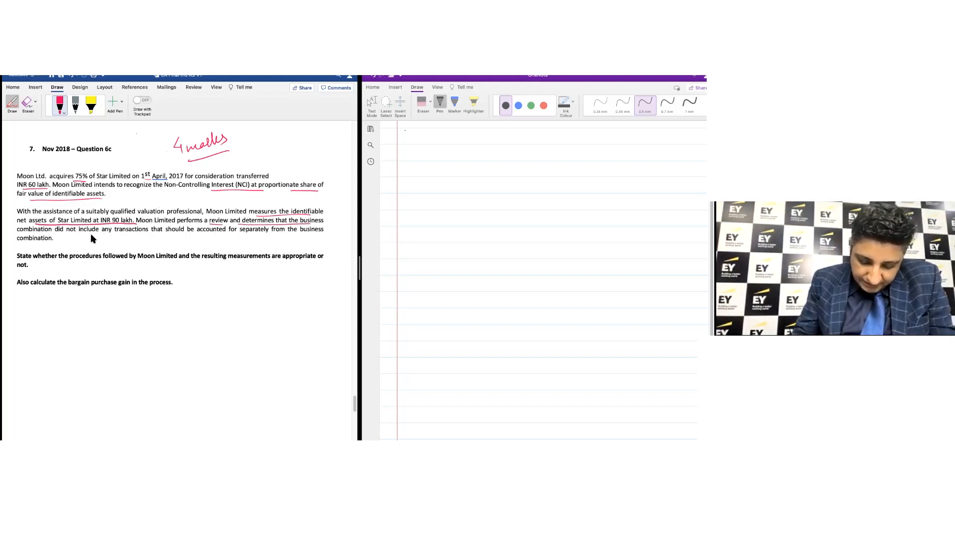
# Step: Underline in red the separate-accounting facts and the remaining key words of Question 6c
pyautogui.moveTo(110, 235); pyautogui.dragTo(299, 235)
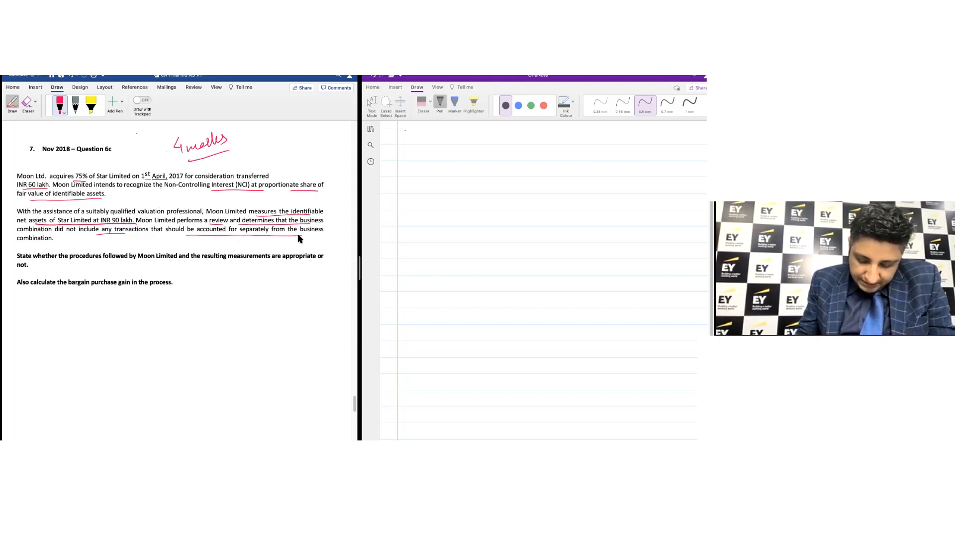
pyautogui.moveTo(314, 232)
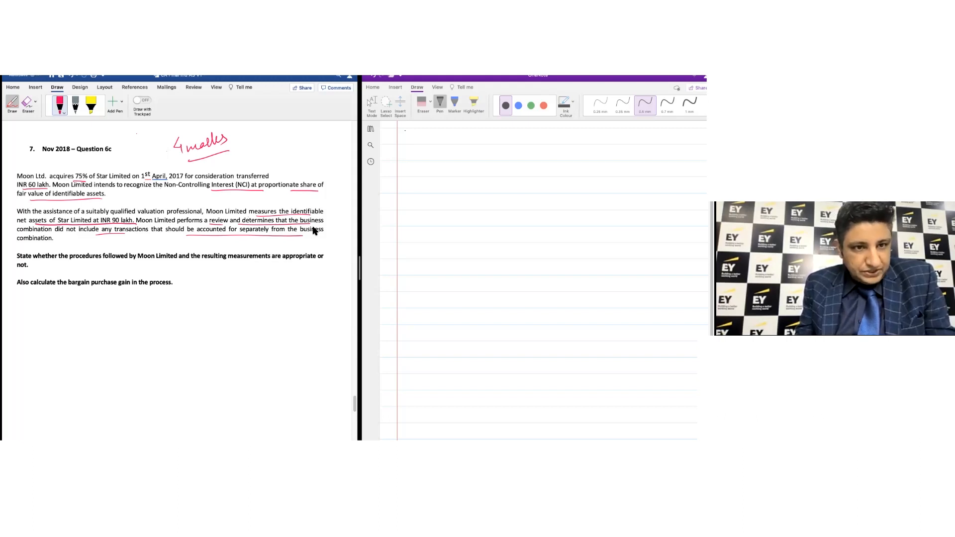
pyautogui.moveTo(62, 263); pyautogui.dragTo(89, 263)
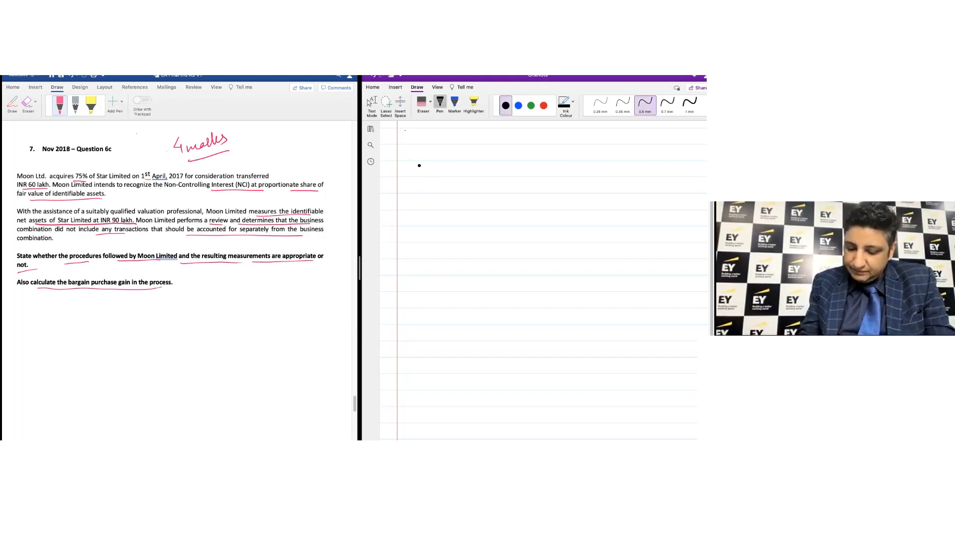
# Step: Handwrite 'In case of bargain purchase the acquirer is required to ensure that there'
pyautogui.moveTo(405, 169); pyautogui.dragTo(421, 169)
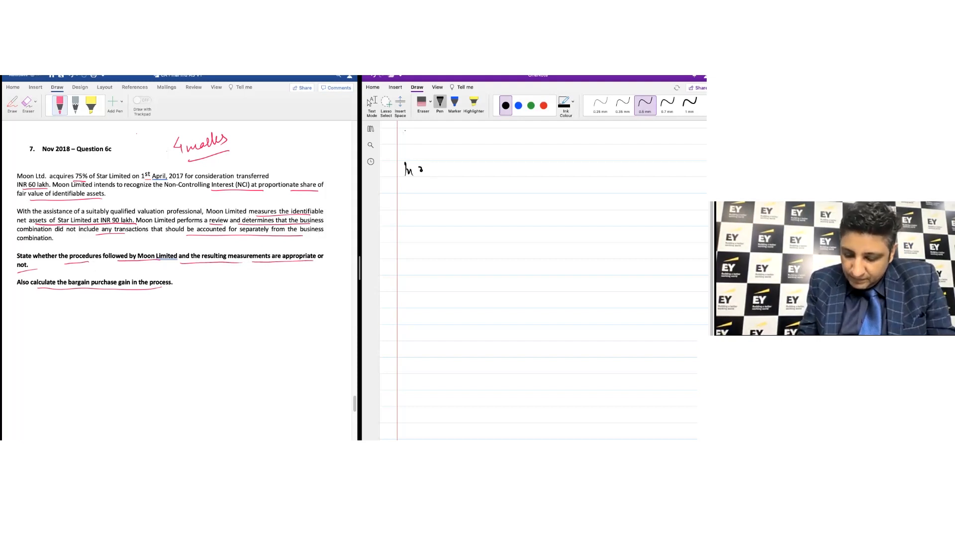
pyautogui.moveTo(405, 169); pyautogui.dragTo(463, 173)
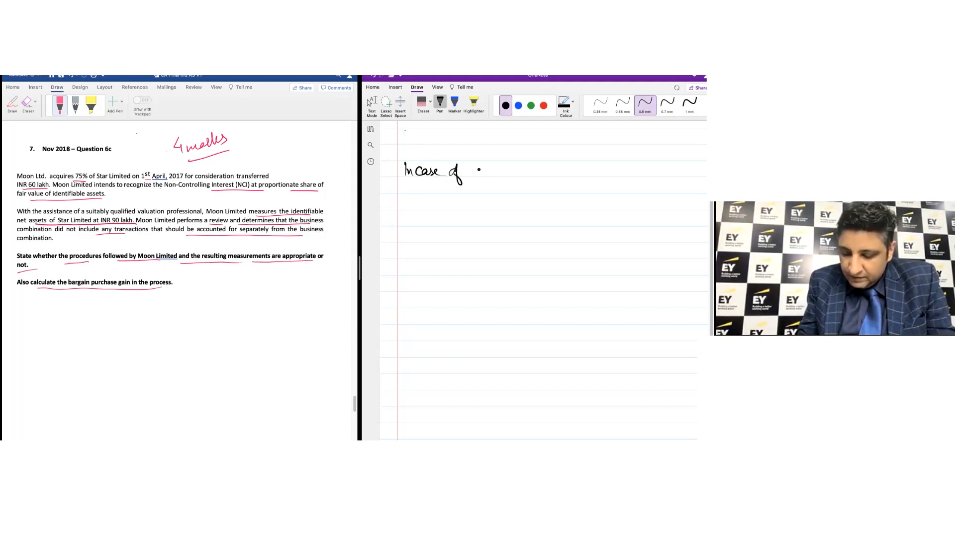
pyautogui.moveTo(481, 172); pyautogui.dragTo(515, 174)
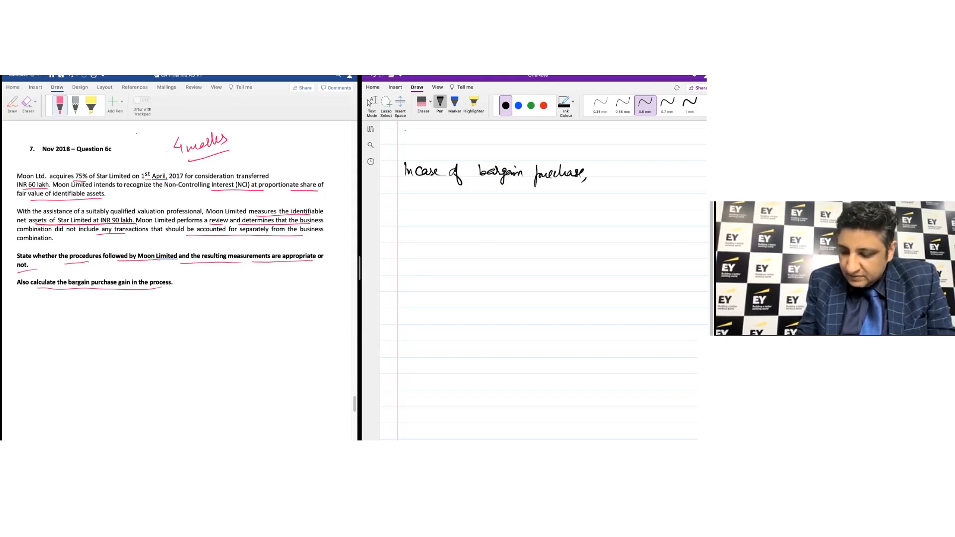
pyautogui.moveTo(603, 173); pyautogui.dragTo(654, 173)
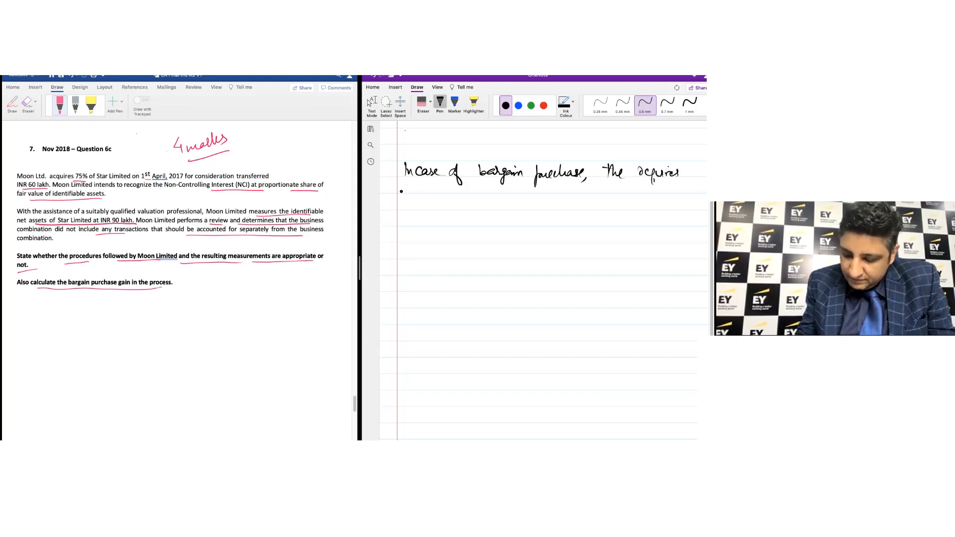
pyautogui.moveTo(402, 189); pyautogui.dragTo(457, 189)
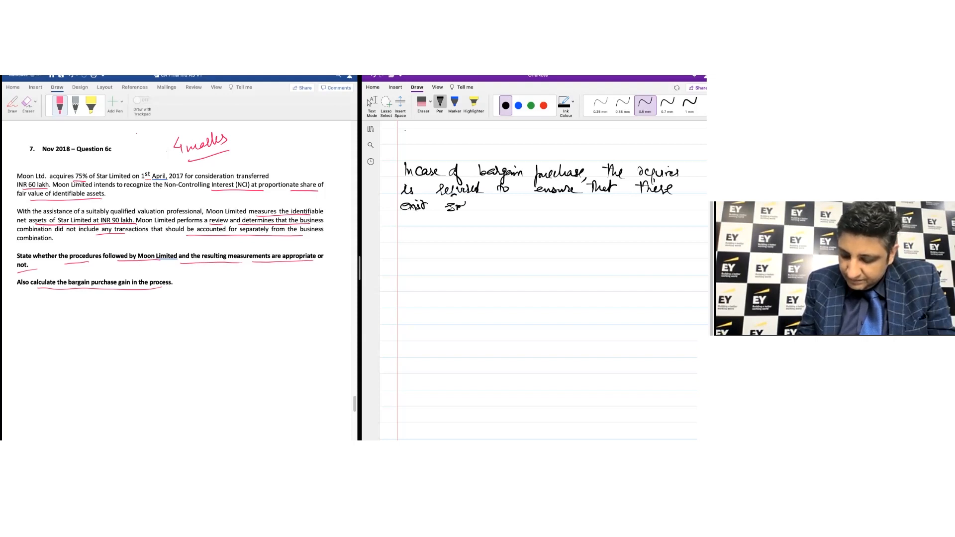
# Step: Finish with 'exist sufficient evidence that a bargain purchase has occurred' and begin the next sentence
pyautogui.moveTo(463, 205); pyautogui.dragTo(497, 206)
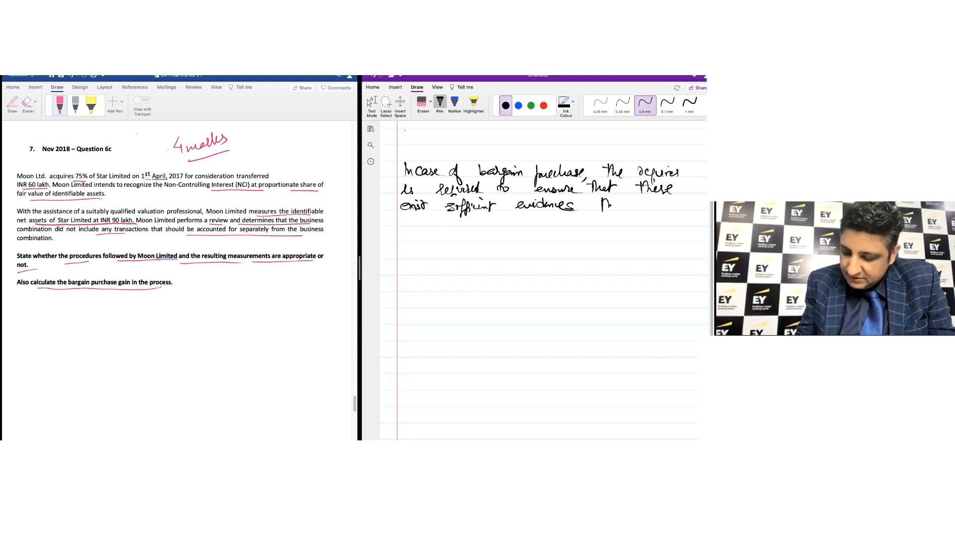
pyautogui.moveTo(600, 204); pyautogui.dragTo(670, 204)
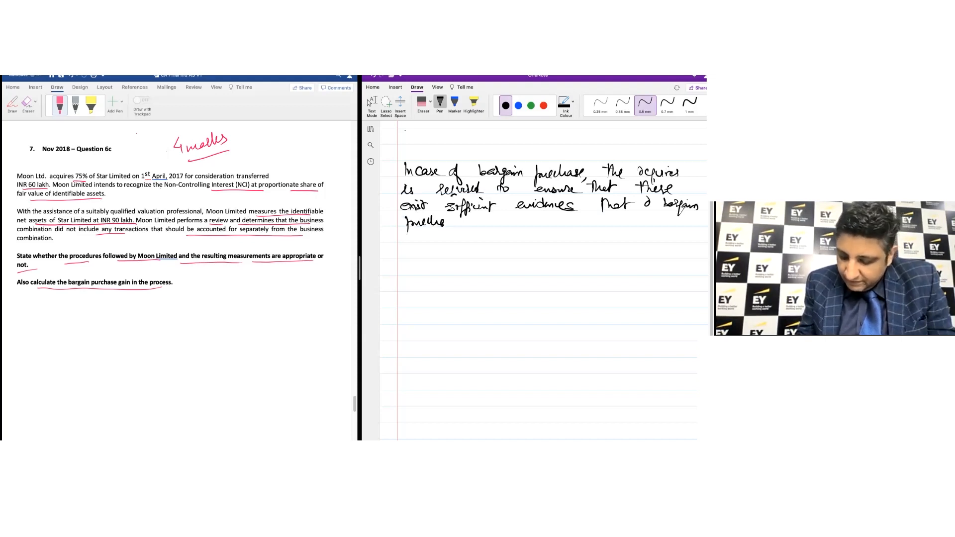
pyautogui.moveTo(463, 220); pyautogui.dragTo(508, 221)
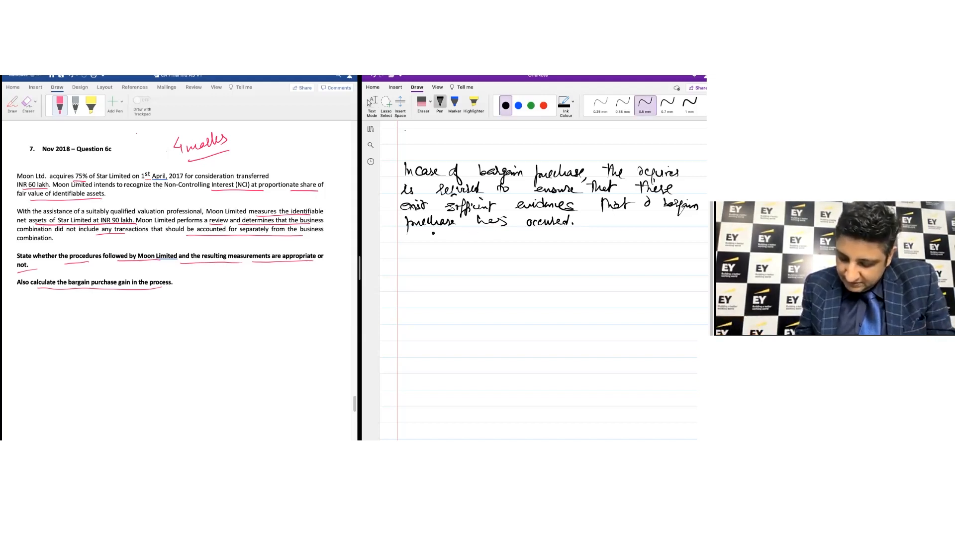
pyautogui.moveTo(433, 236); pyautogui.dragTo(481, 237)
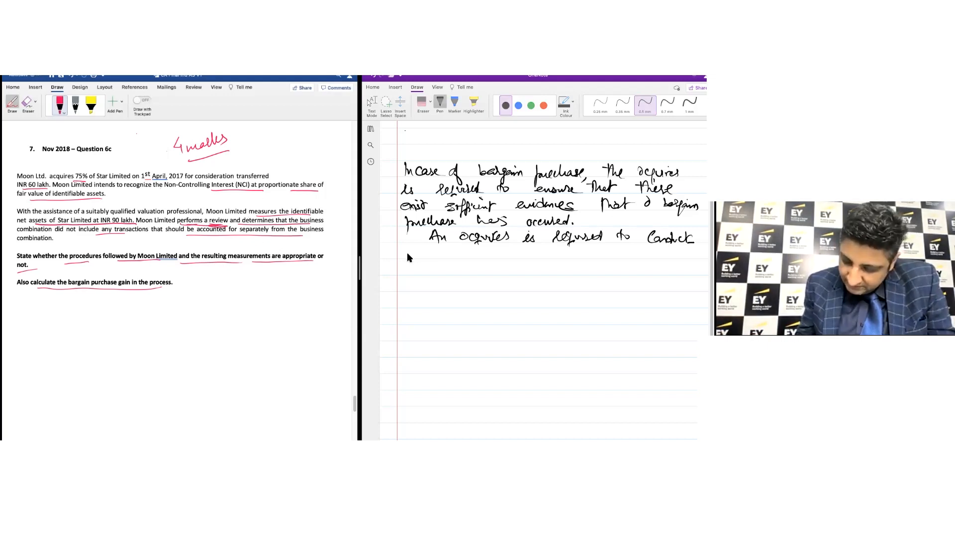
# Step: Handwrite 'sufficient reviews that the business combination does not include any transactions that should be accounted'
pyautogui.moveTo(405, 253); pyautogui.dragTo(418, 250)
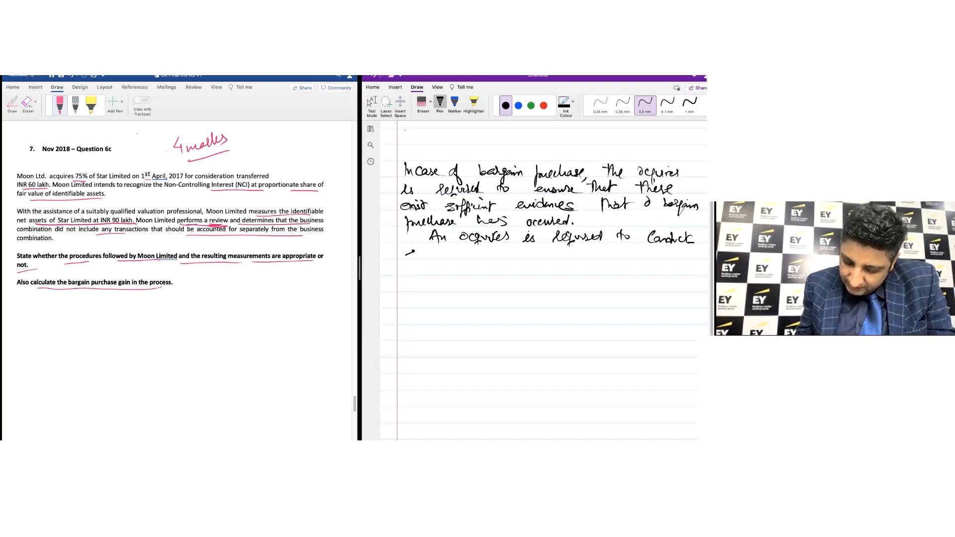
pyautogui.moveTo(405, 255); pyautogui.dragTo(444, 254)
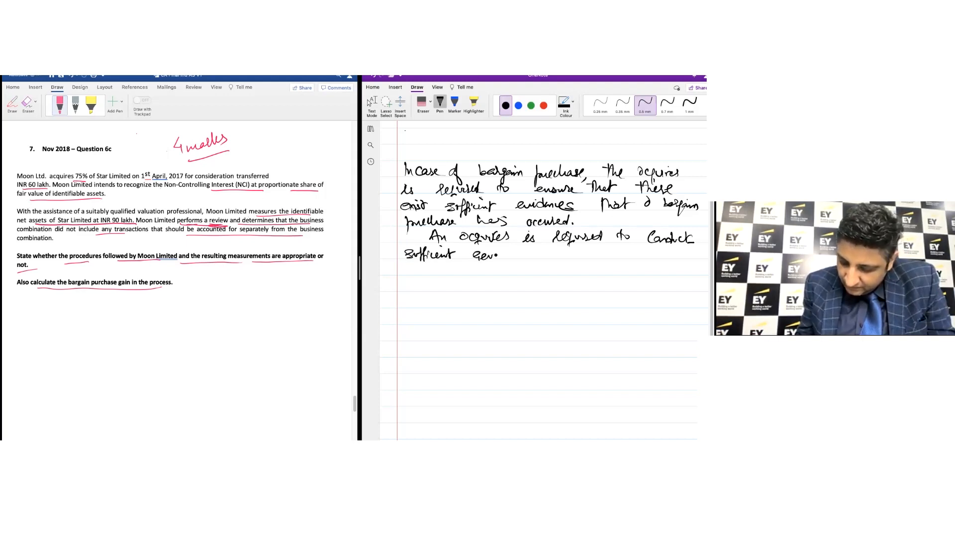
pyautogui.moveTo(469, 255); pyautogui.dragTo(520, 255)
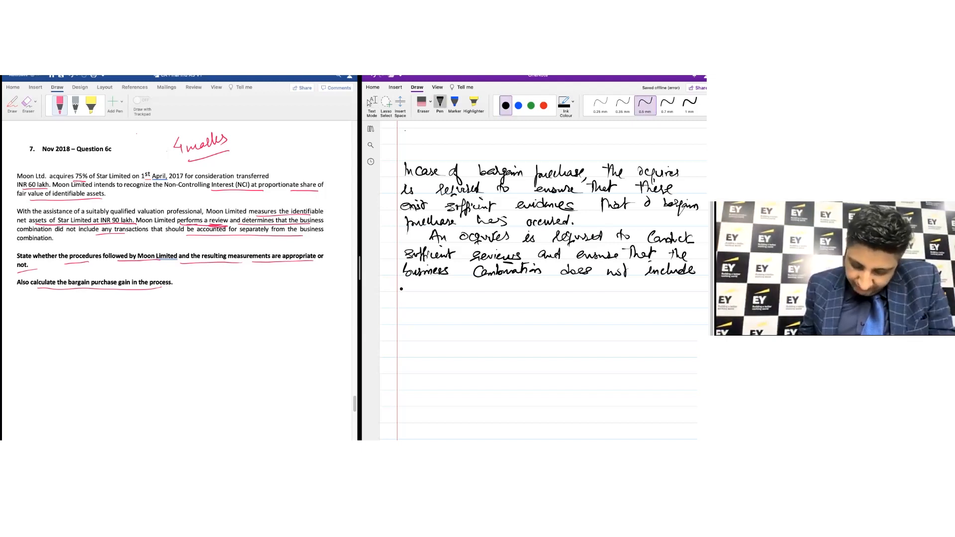
pyautogui.moveTo(402, 286); pyautogui.dragTo(454, 289)
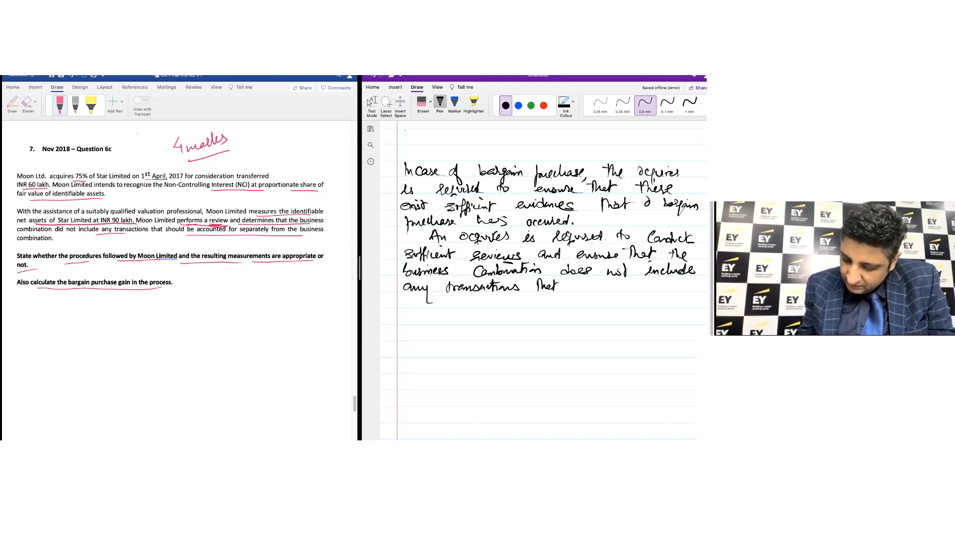
pyautogui.moveTo(566, 286); pyautogui.dragTo(622, 287)
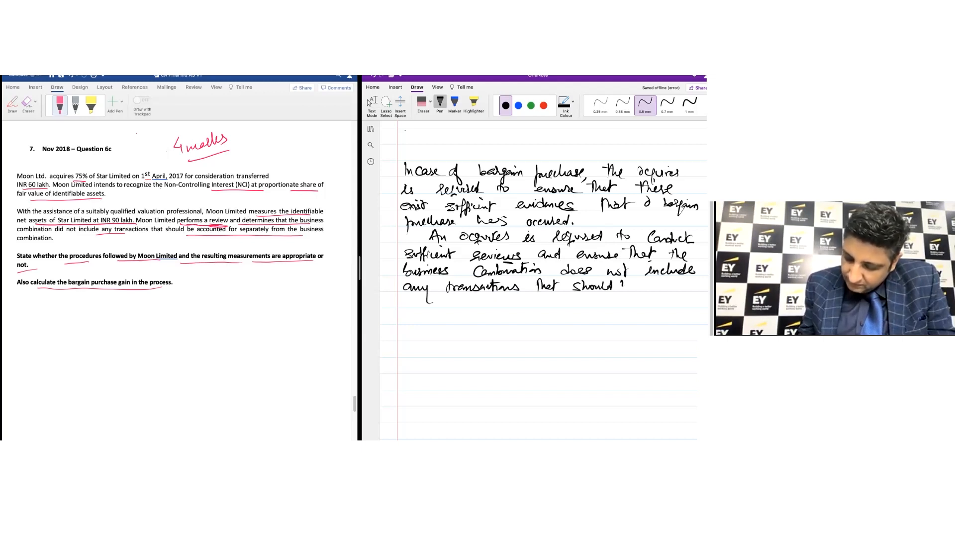
pyautogui.moveTo(640, 287); pyautogui.dragTo(661, 286)
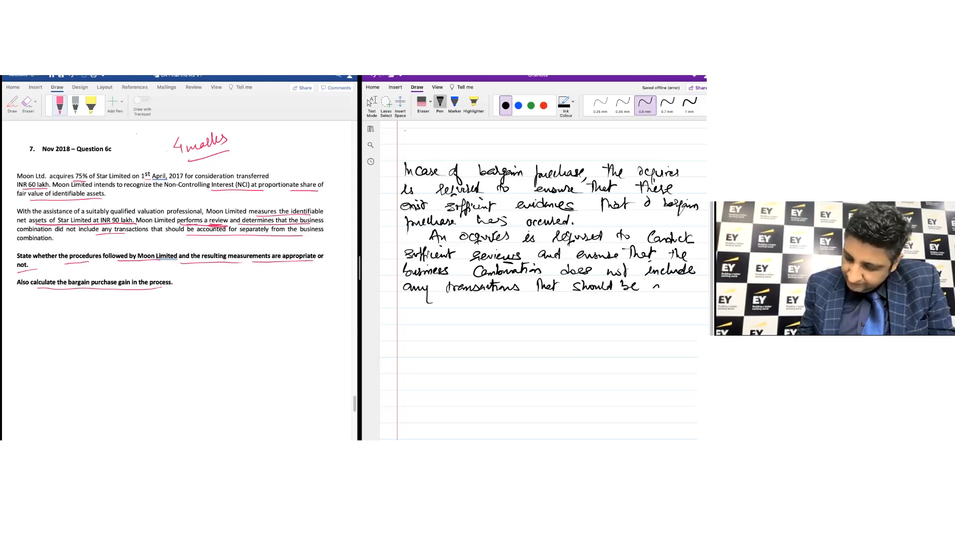
pyautogui.moveTo(657, 286); pyautogui.dragTo(706, 287)
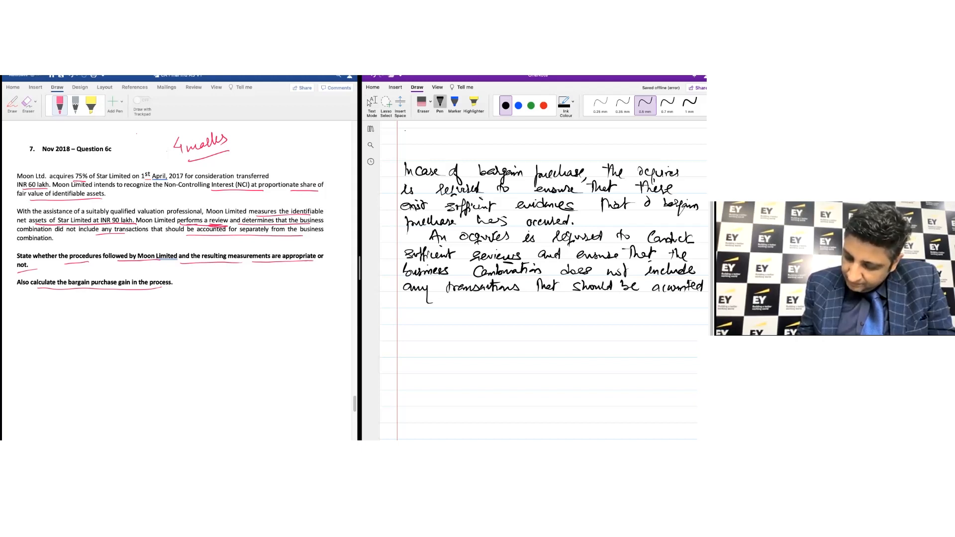
# Step: Complete the sentence with 'separately from the business combination'
pyautogui.moveTo(402, 305); pyautogui.dragTo(457, 304)
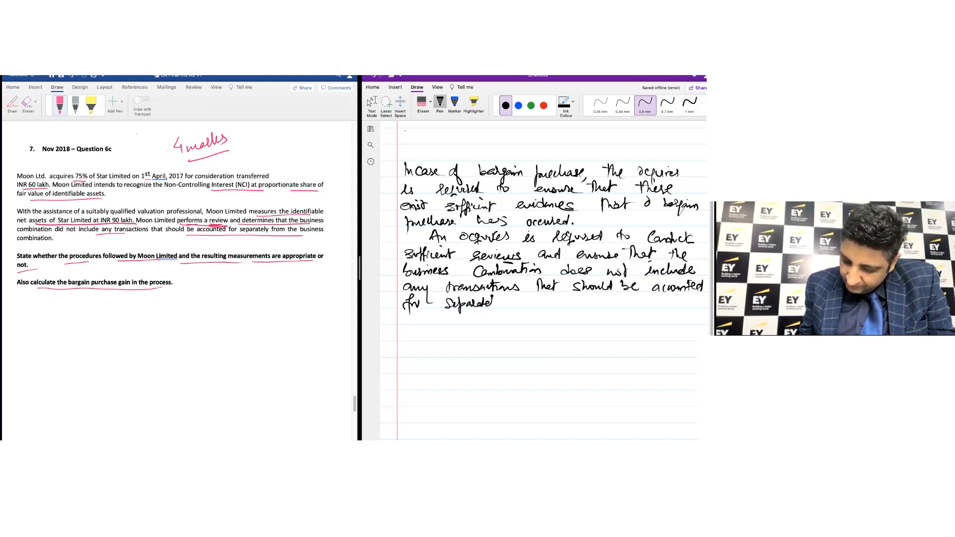
pyautogui.moveTo(469, 302); pyautogui.dragTo(502, 303)
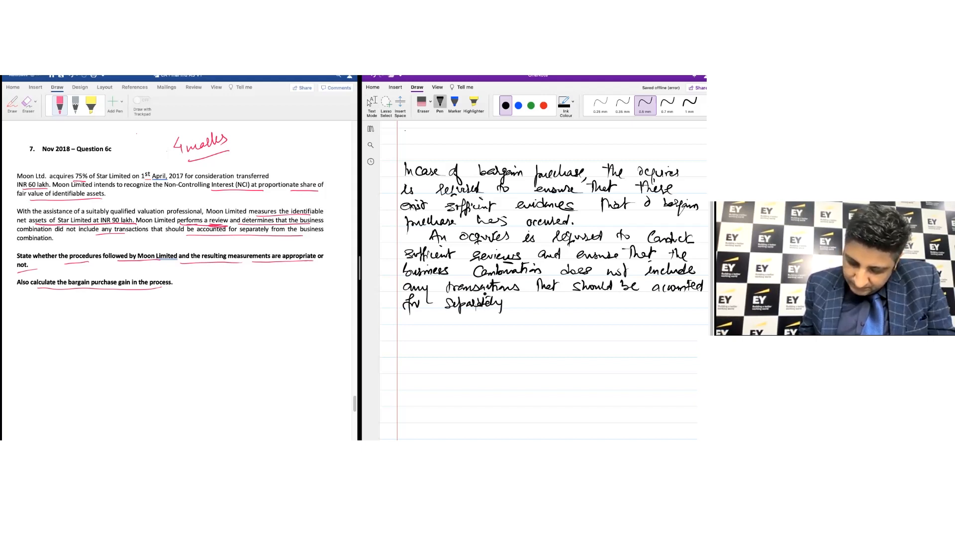
pyautogui.moveTo(524, 301); pyautogui.dragTo(545, 305)
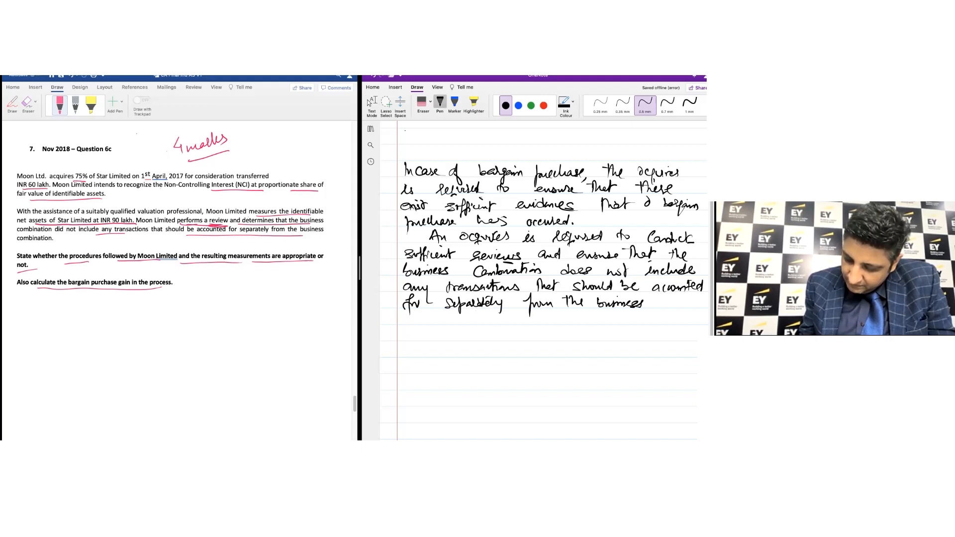
pyautogui.moveTo(405, 320); pyautogui.dragTo(438, 320)
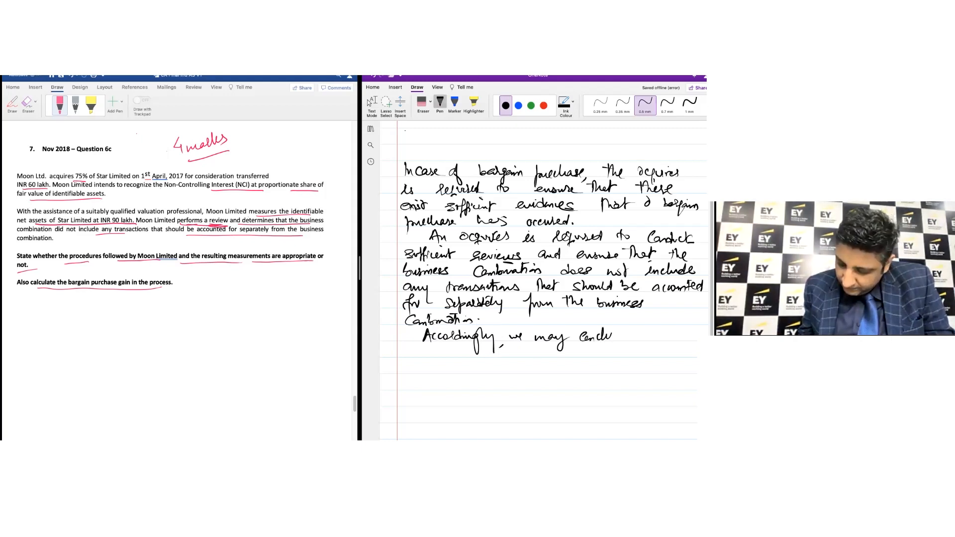
# Step: Handwrite 'Accordingly, we may conclude that the procedures followed, including assistance from a valuation professional'
pyautogui.moveTo(612, 337); pyautogui.dragTo(673, 334)
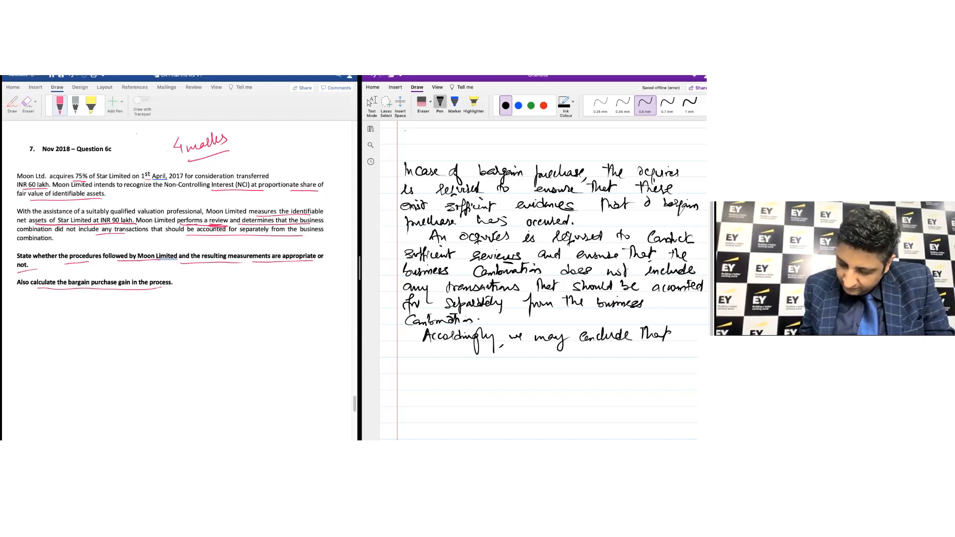
pyautogui.click(404, 361)
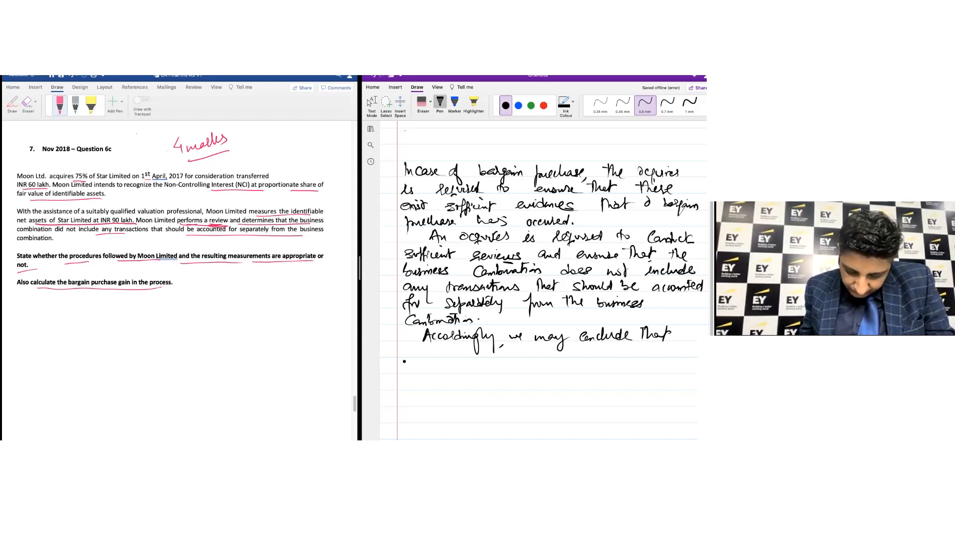
pyautogui.moveTo(405, 350); pyautogui.dragTo(433, 359)
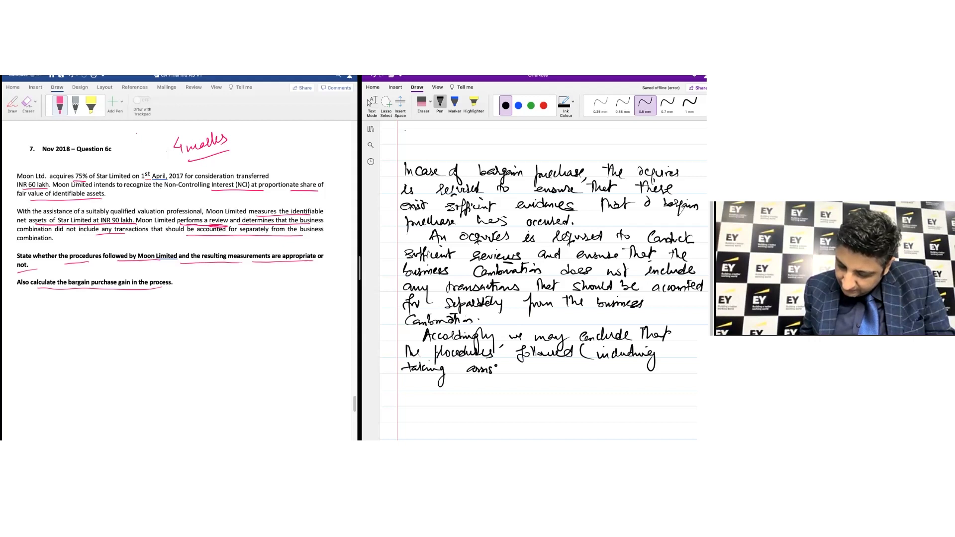
pyautogui.moveTo(499, 369); pyautogui.dragTo(548, 368)
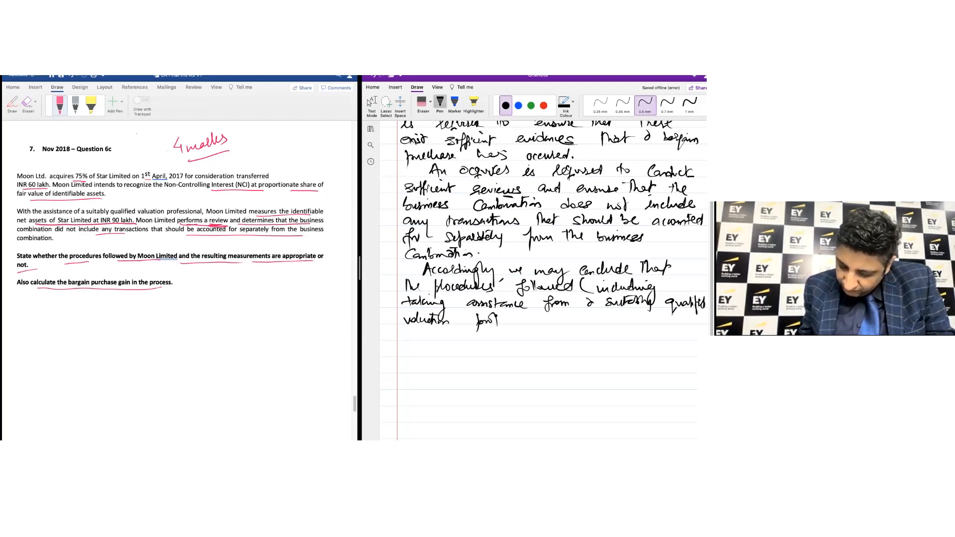
pyautogui.moveTo(500, 320); pyautogui.dragTo(548, 320)
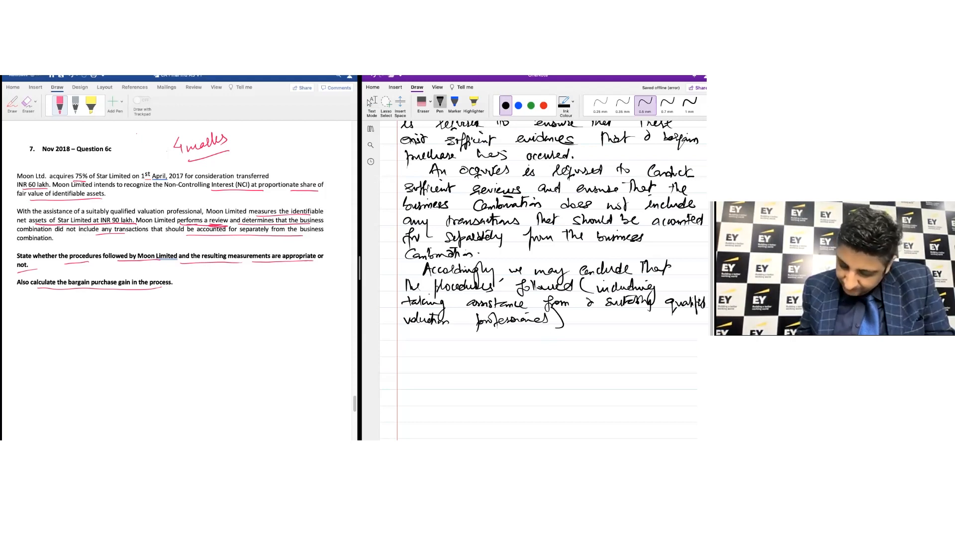
# Step: Finish with 'The resulting measurements are appropriate in the given scenario'
pyautogui.moveTo(576, 317); pyautogui.dragTo(633, 318)
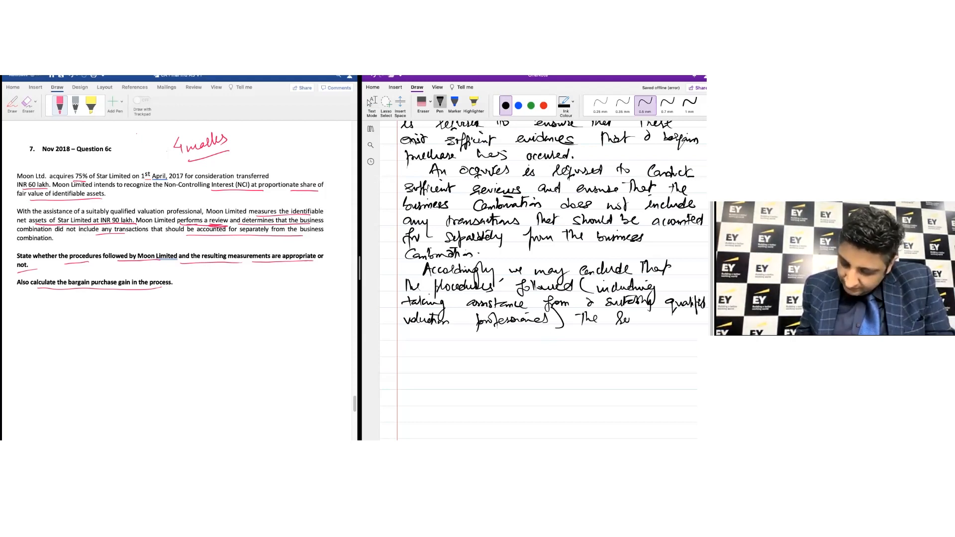
pyautogui.moveTo(624, 317); pyautogui.dragTo(664, 317)
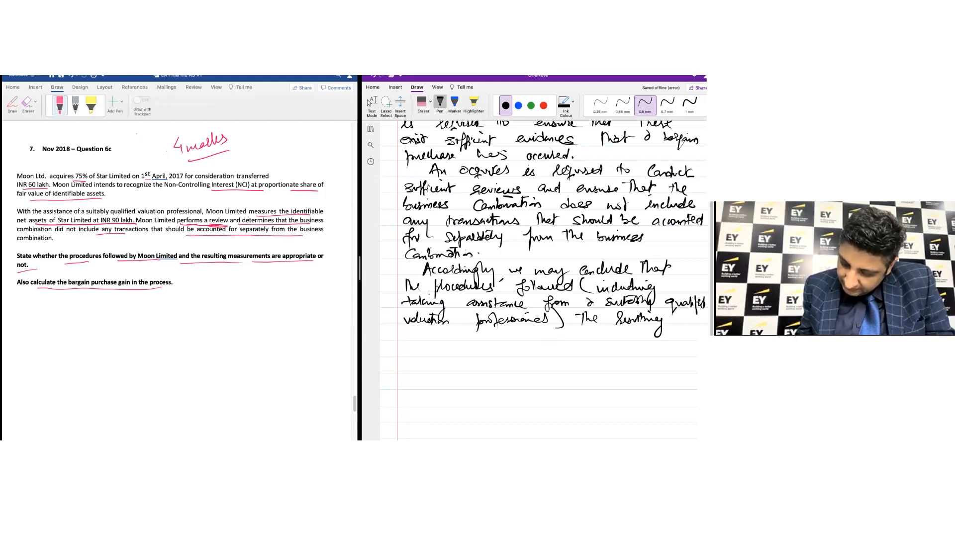
pyautogui.moveTo(404, 334); pyautogui.dragTo(423, 341)
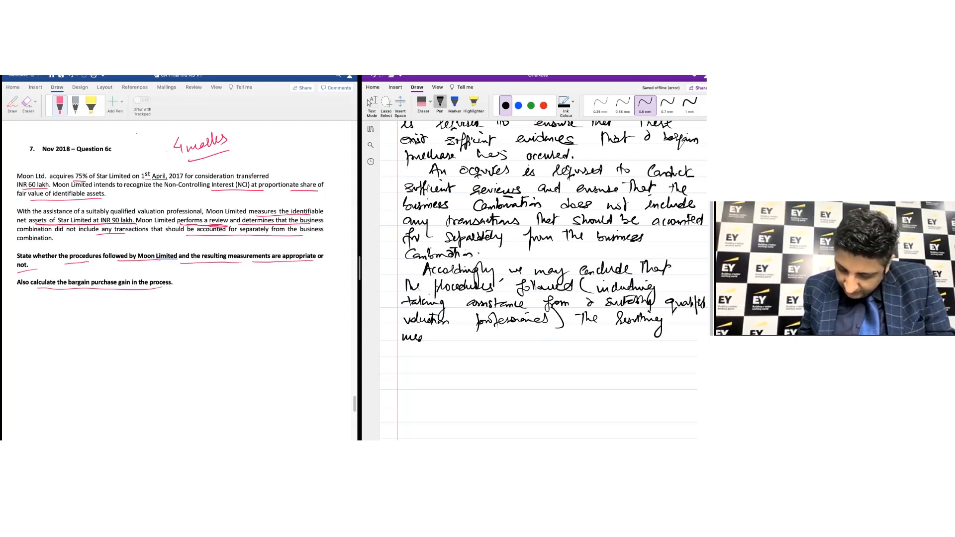
pyautogui.moveTo(420, 337); pyautogui.dragTo(470, 337)
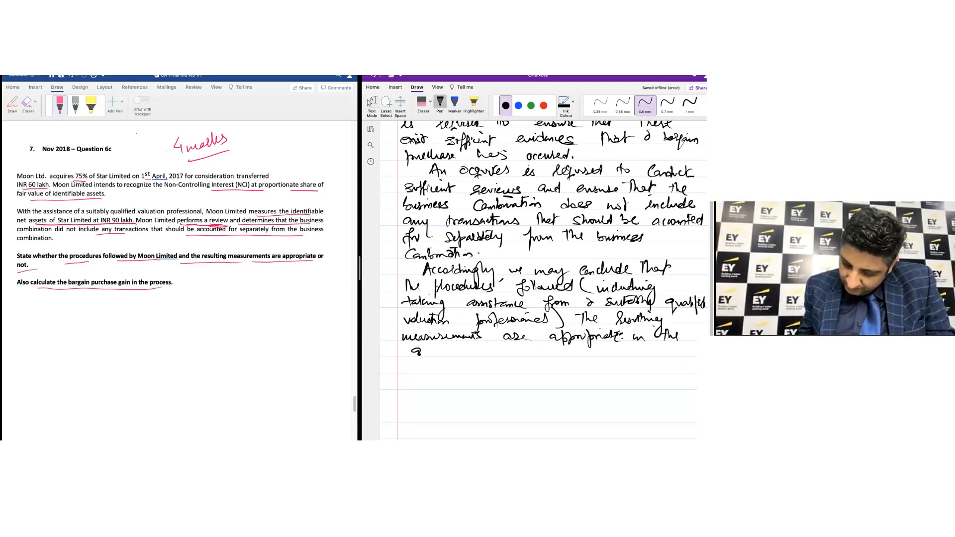
pyautogui.moveTo(418, 350); pyautogui.dragTo(481, 353)
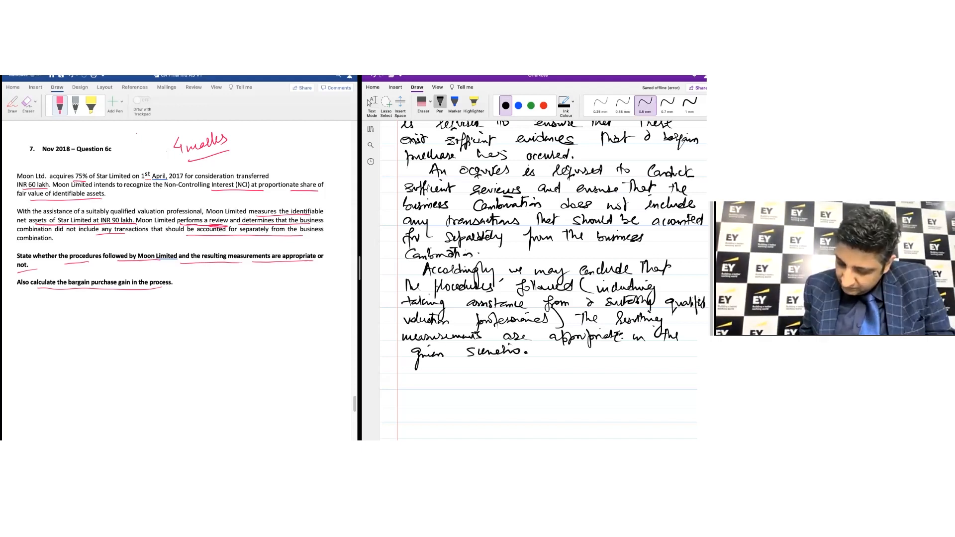
pyautogui.click(370, 128)
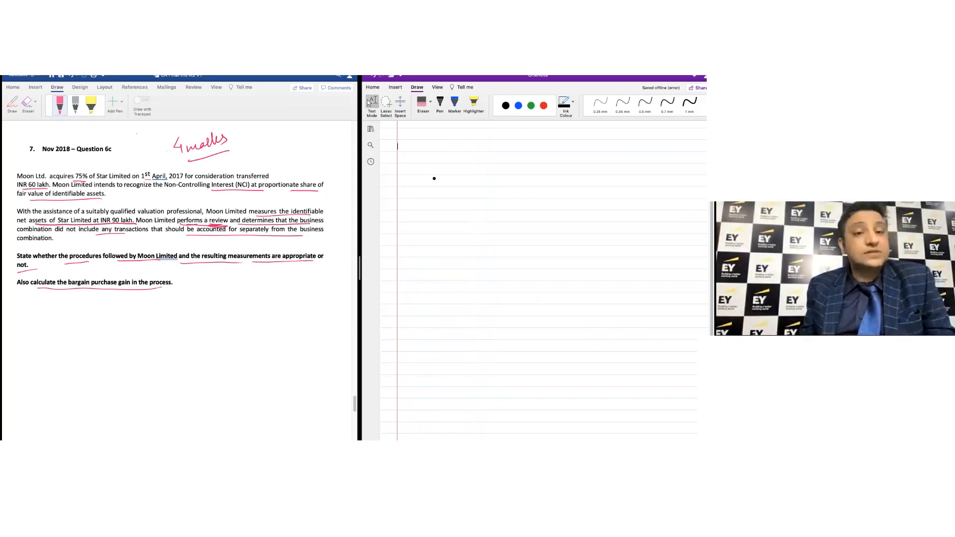
# Step: Handwrite and underline 'Bargain Purchase' with an underlined 'Purchase Consideration' subheading below
pyautogui.click(646, 103)
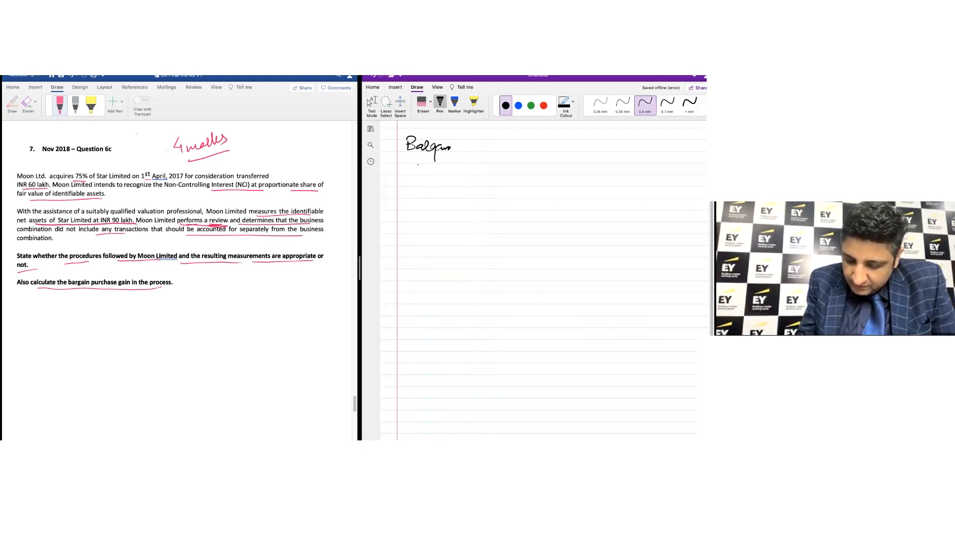
pyautogui.moveTo(472, 143); pyautogui.dragTo(512, 150)
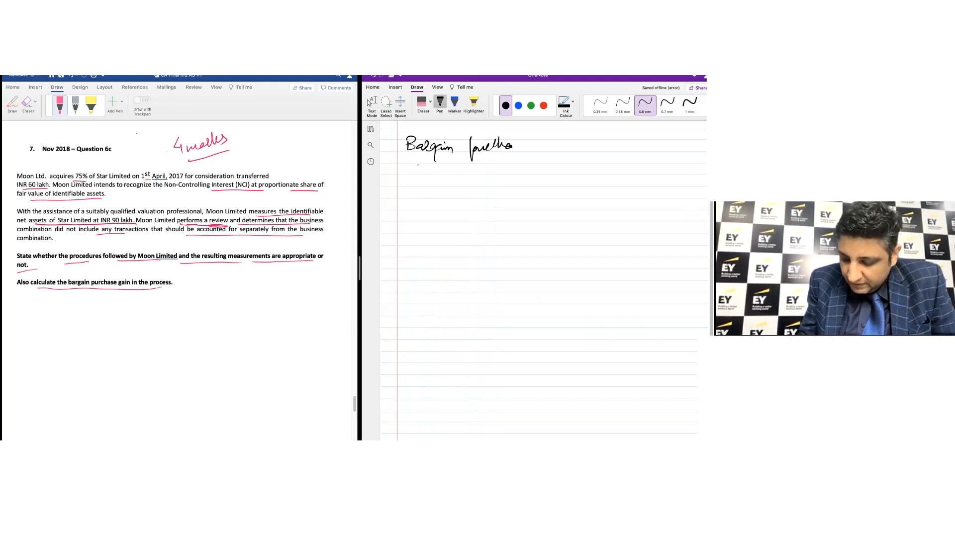
pyautogui.moveTo(471, 147); pyautogui.dragTo(529, 149)
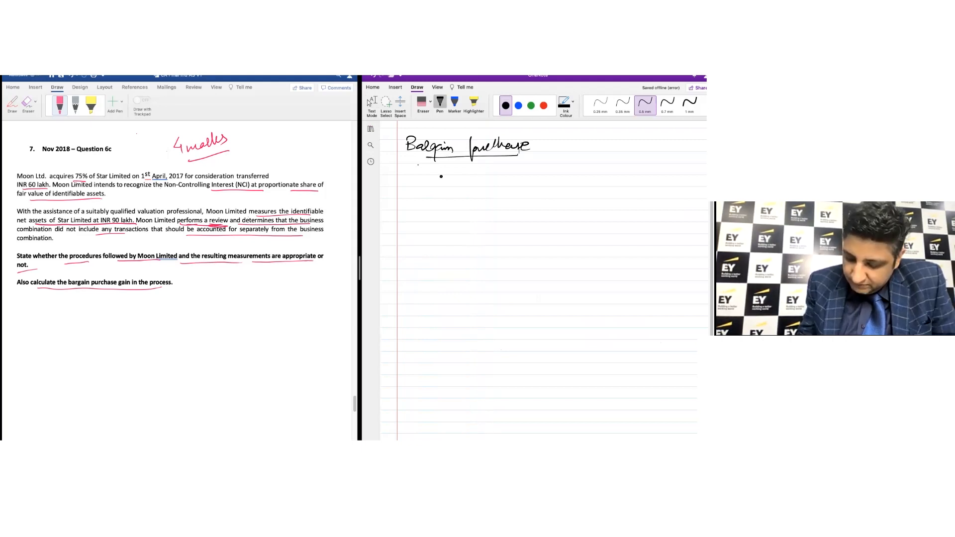
pyautogui.moveTo(439, 176); pyautogui.dragTo(478, 182)
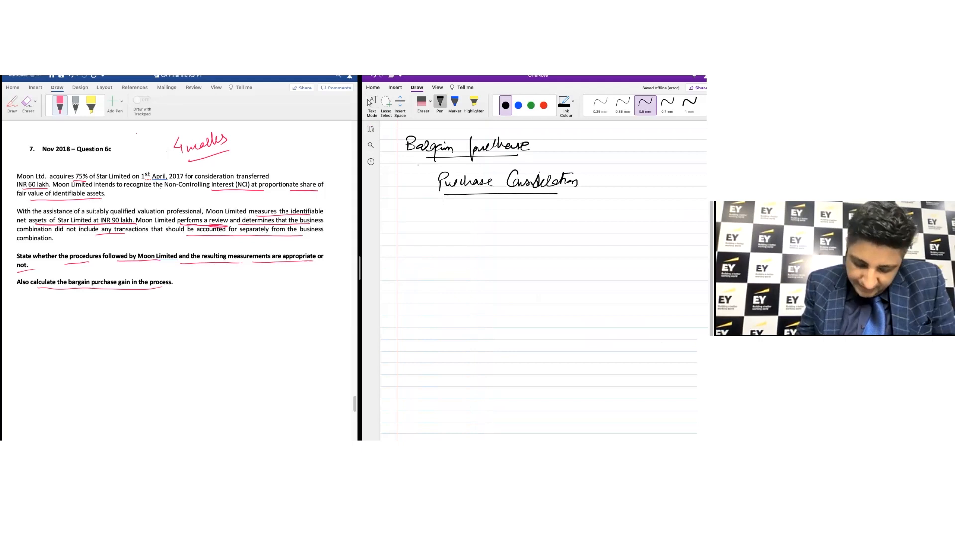
# Step: Write consideration 60 lac, less net assets 90 lac minus 22.50 lac NCI, with a total line
pyautogui.moveTo(445, 192); pyautogui.dragTo(573, 191)
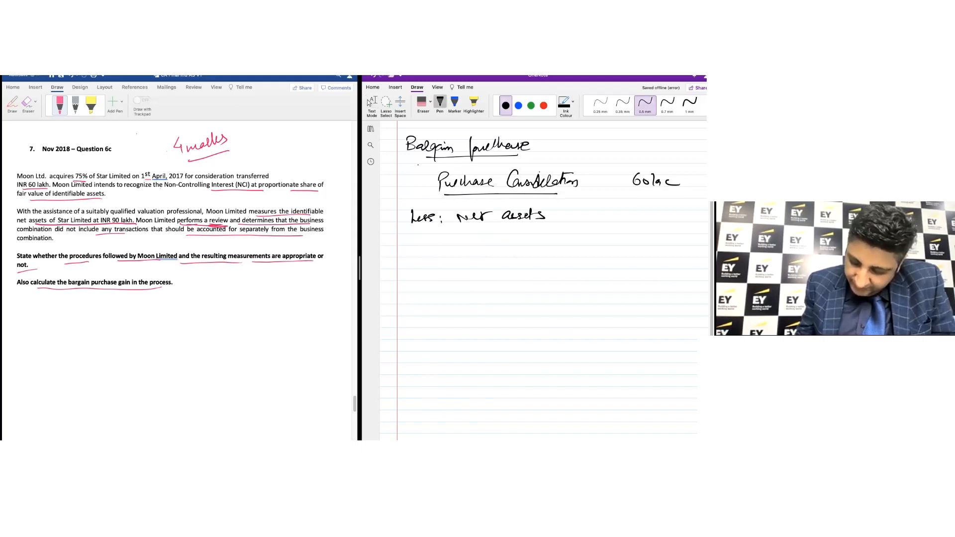
pyautogui.moveTo(582, 216); pyautogui.dragTo(621, 219)
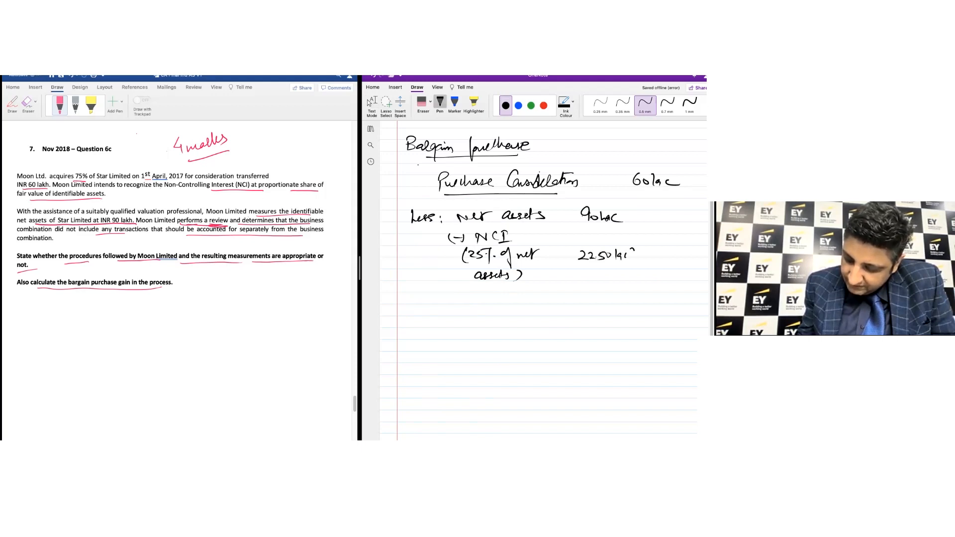
pyautogui.moveTo(567, 250); pyautogui.dragTo(676, 274)
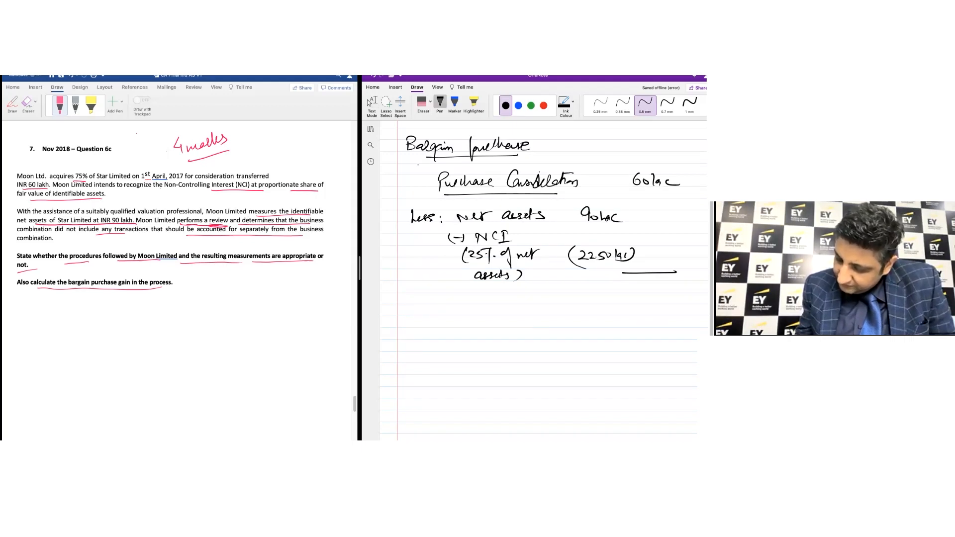
pyautogui.write('67.50 lac')
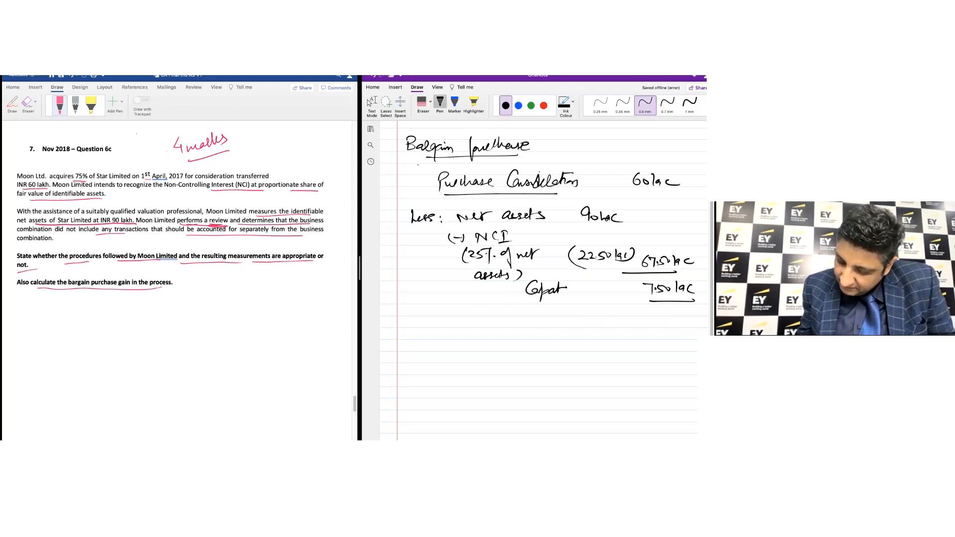
# Step: Erase the incorrect label under net assets and start the gain label beside 7.50 lac
pyautogui.moveTo(525, 290); pyautogui.dragTo(567, 292)
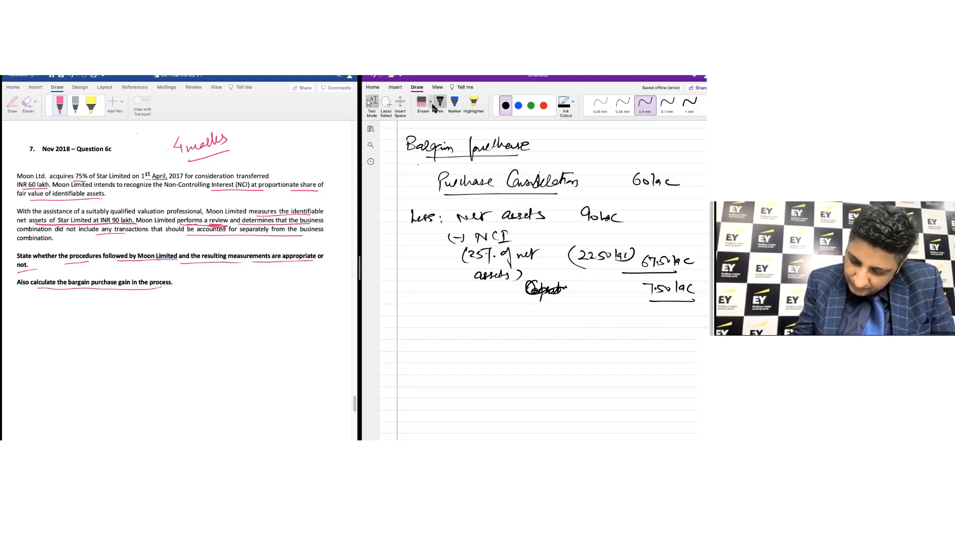
pyautogui.click(423, 102)
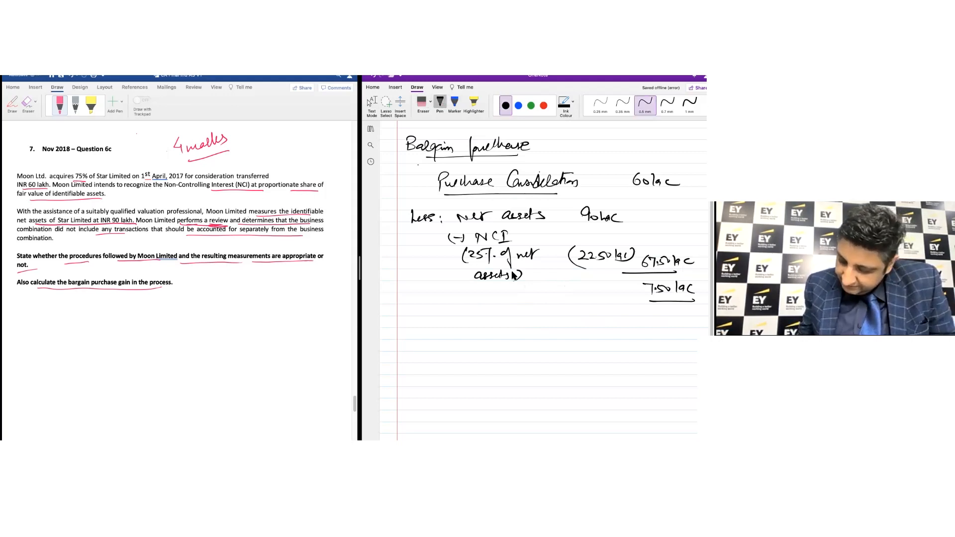
pyautogui.moveTo(533, 286); pyautogui.dragTo(542, 292)
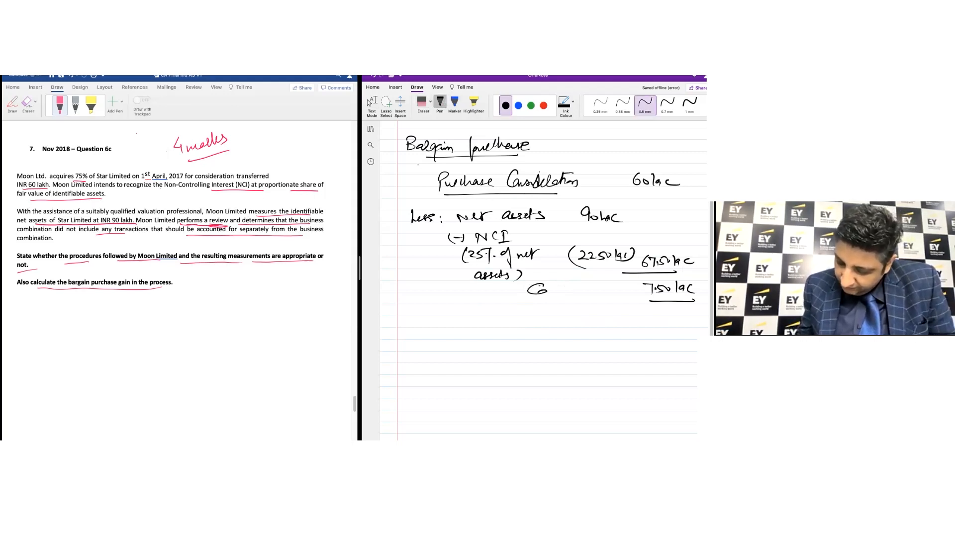